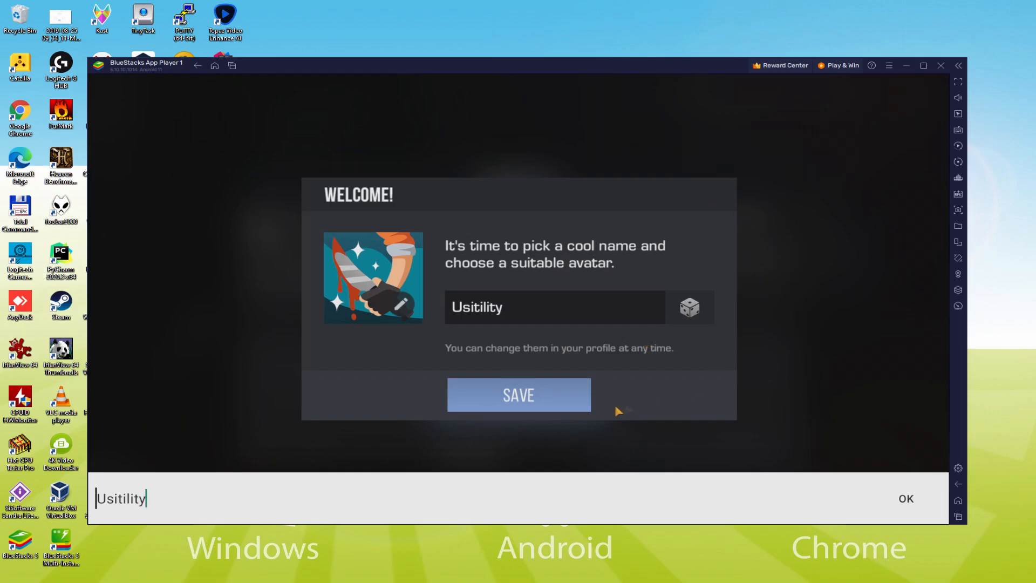
Save the player name Usitility, then start a Defuse match
left_click(519, 394)
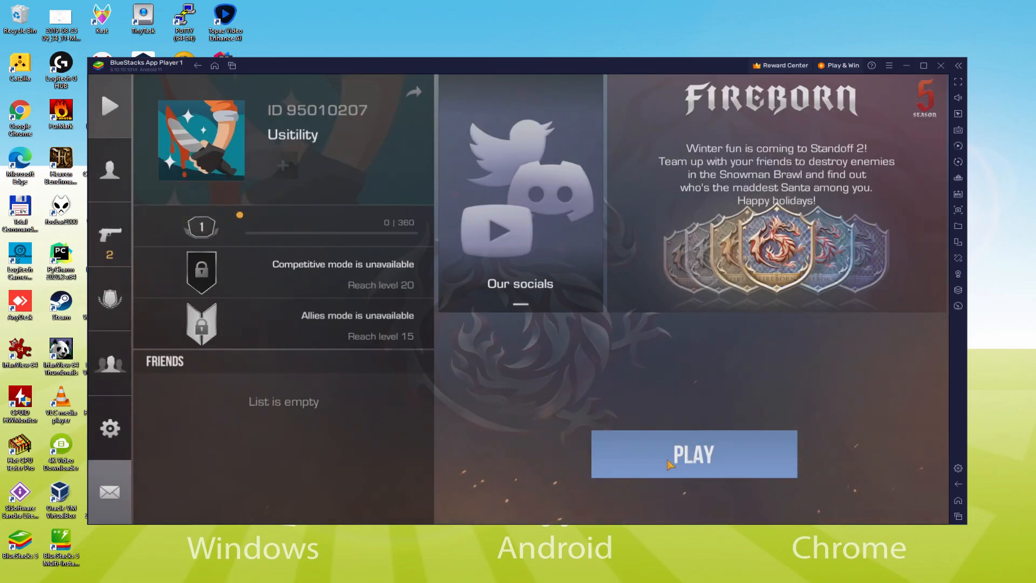
left_click(693, 454)
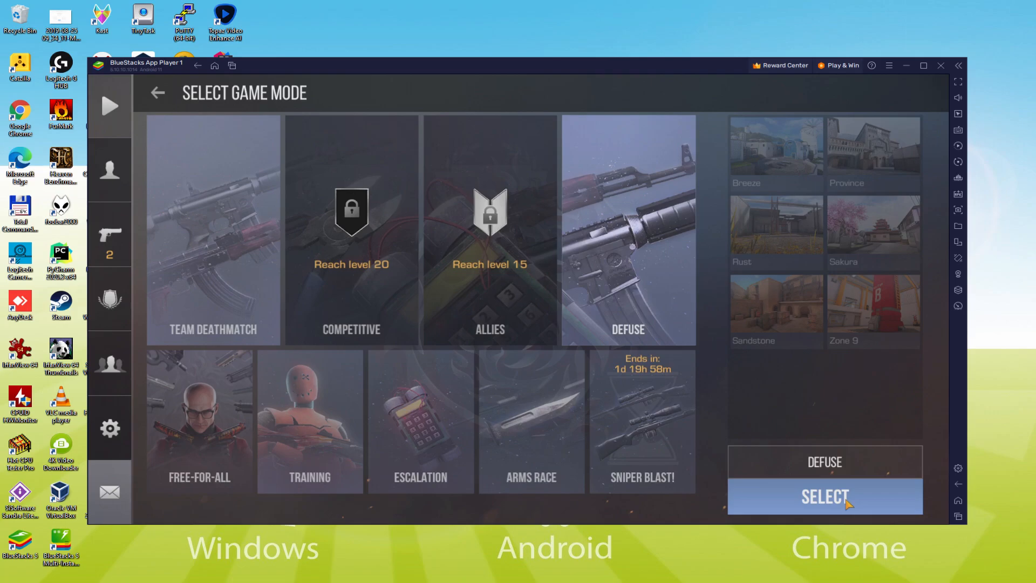
left_click(824, 497)
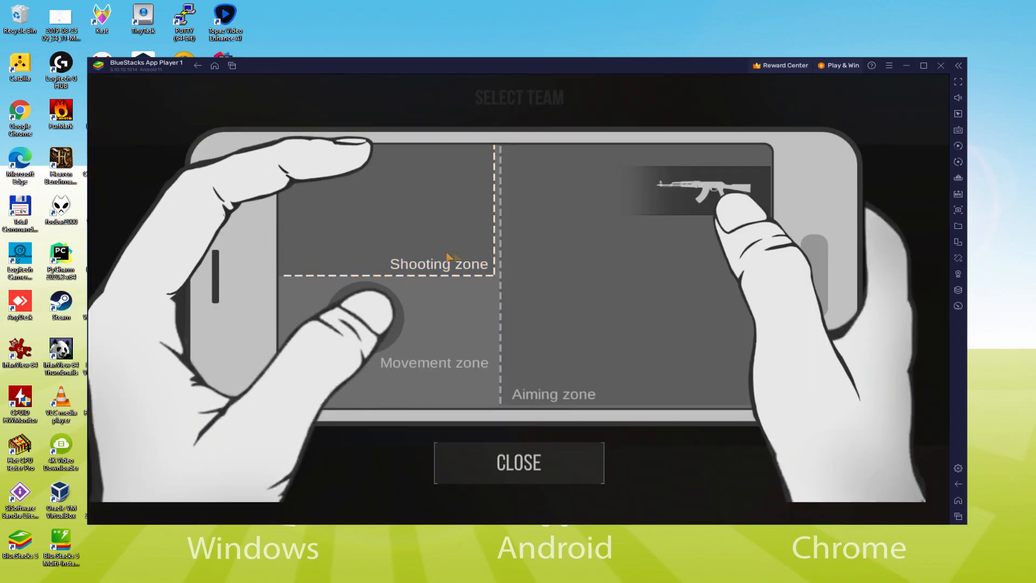
mouse_move(446, 386)
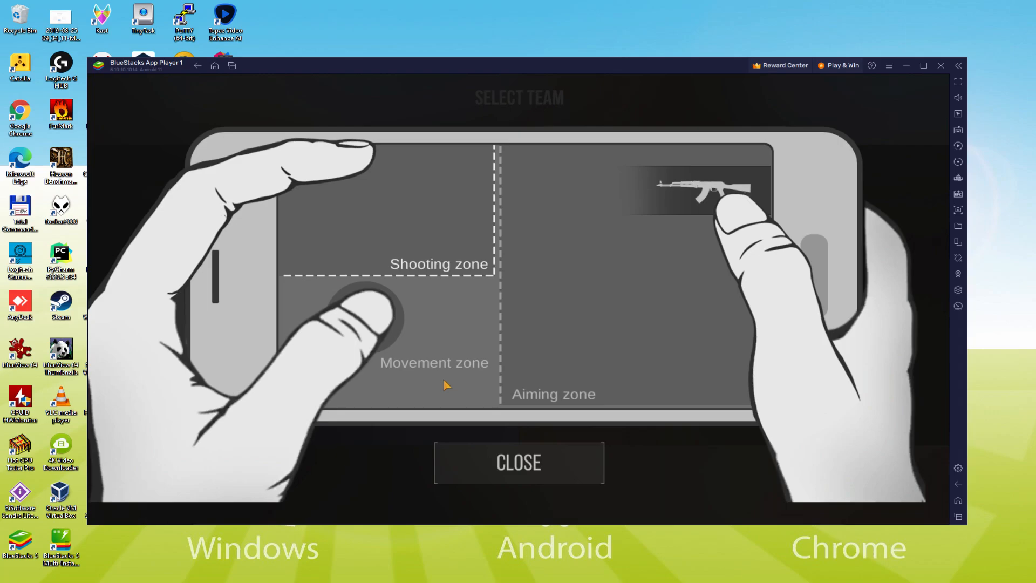
Dismiss the controls tutorial and scroll the Usitility article down to Download on PC
left_click(518, 462)
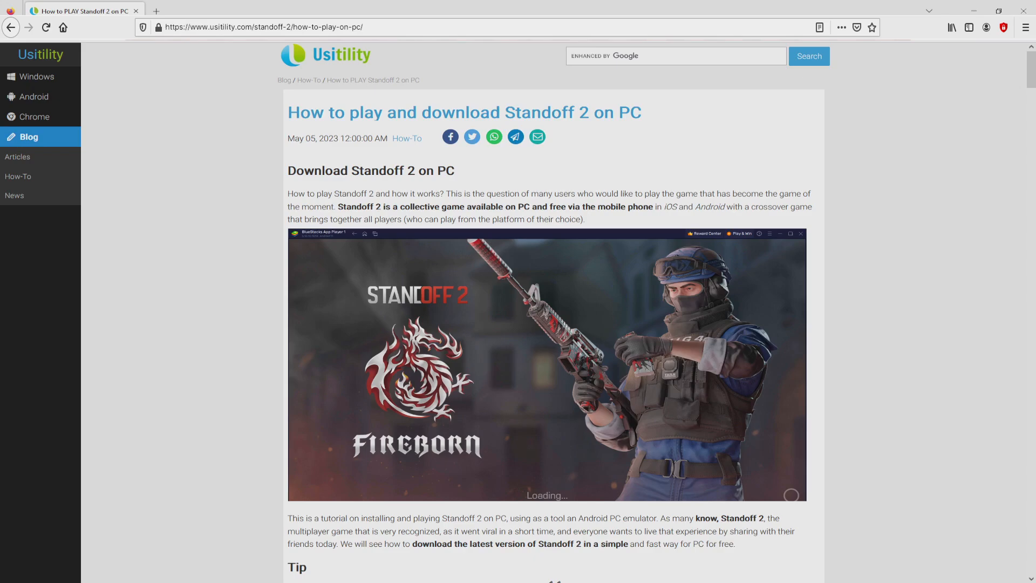
scroll("down", 3)
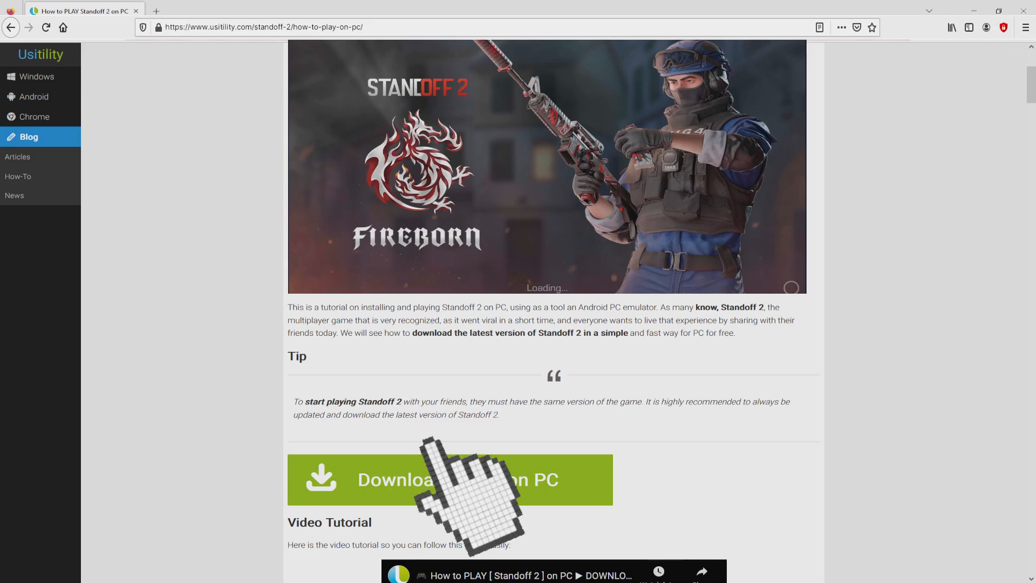
Open the BlueStacks Standoff 2 on PC page and jump to Game Features
left_click(449, 480)
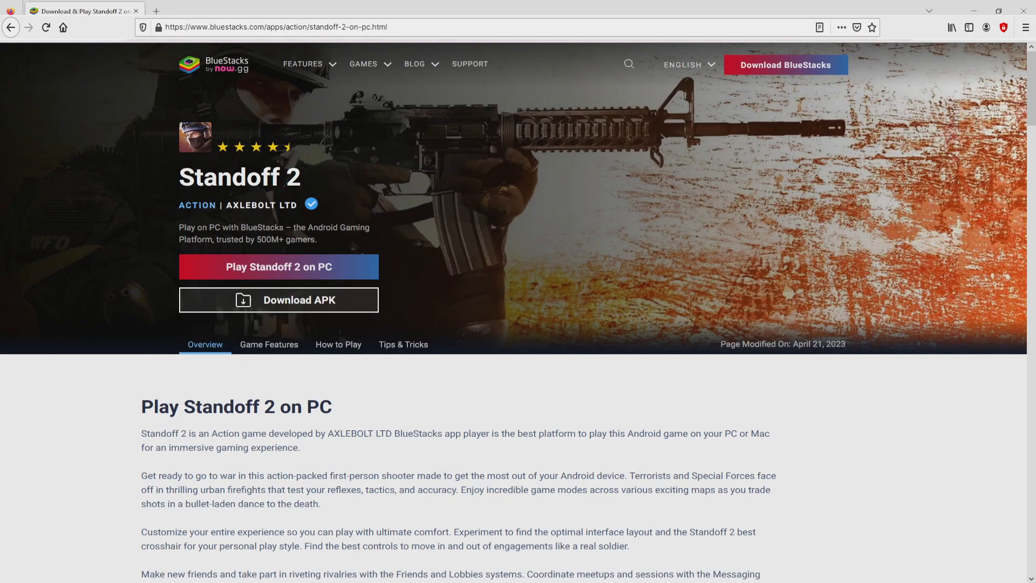
scroll("down", 3)
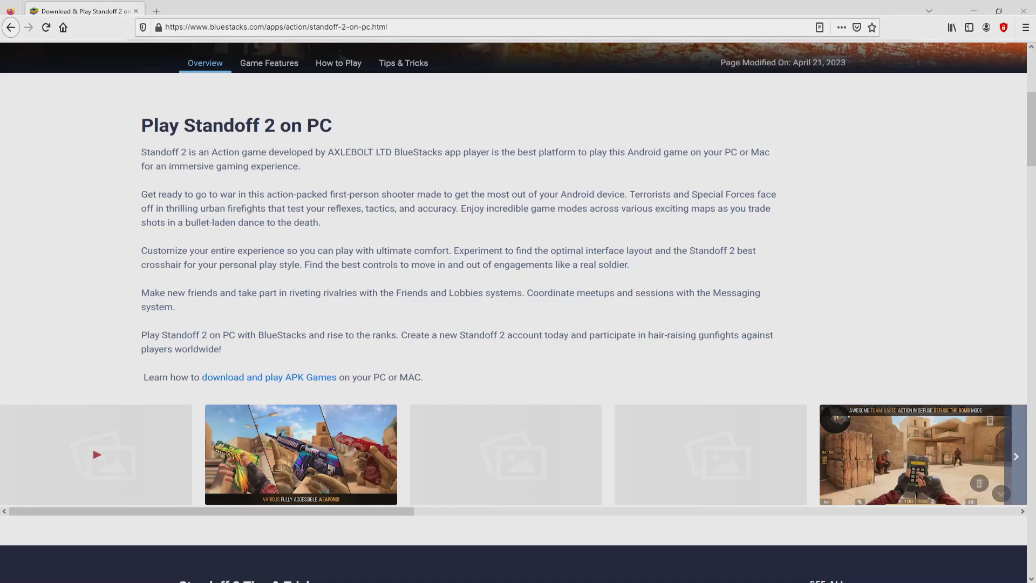
left_click(269, 62)
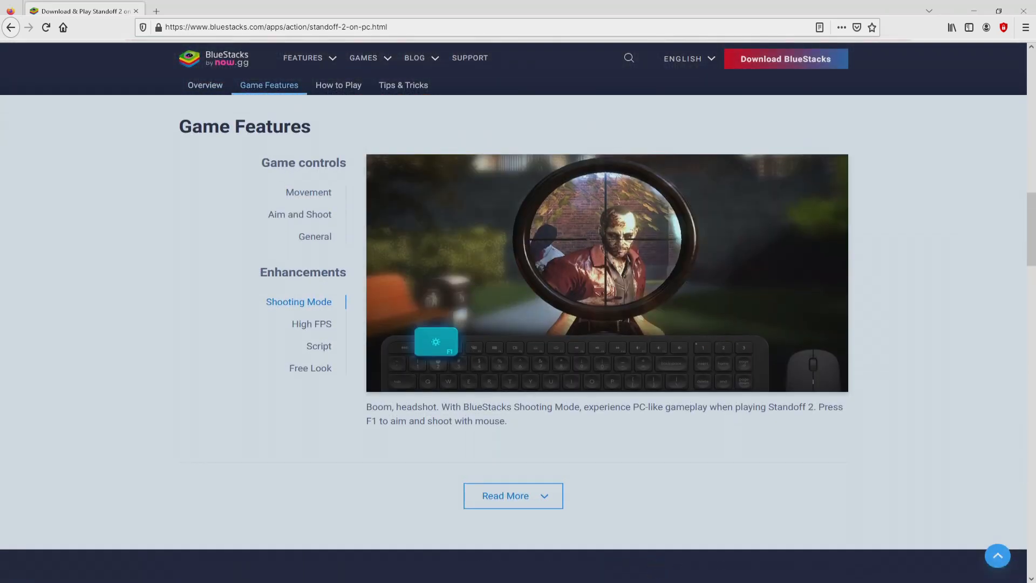
Browse the High FPS, Script and Standoff 2 feature descriptions, then scroll back up
left_click(311, 323)
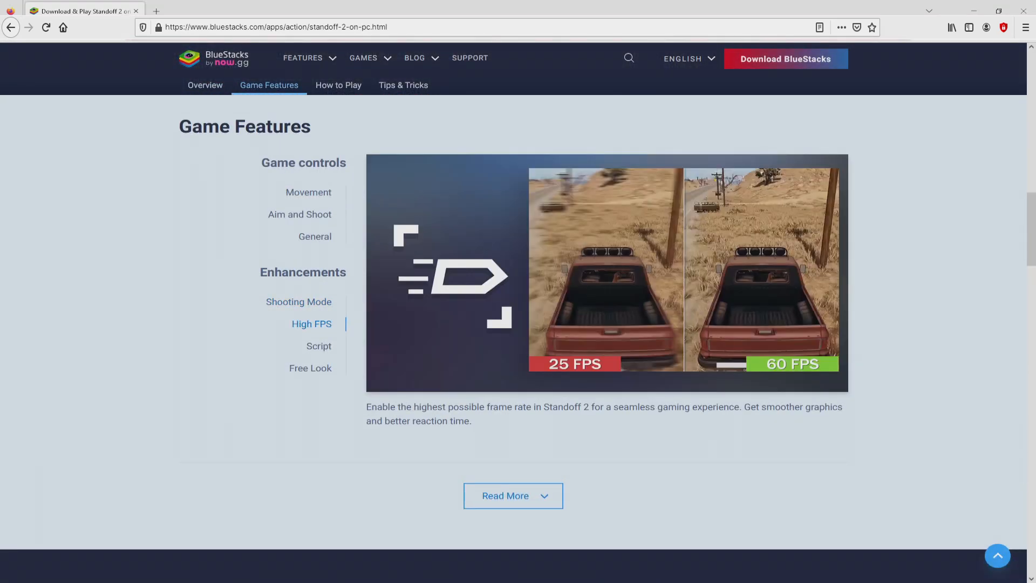
left_click(318, 346)
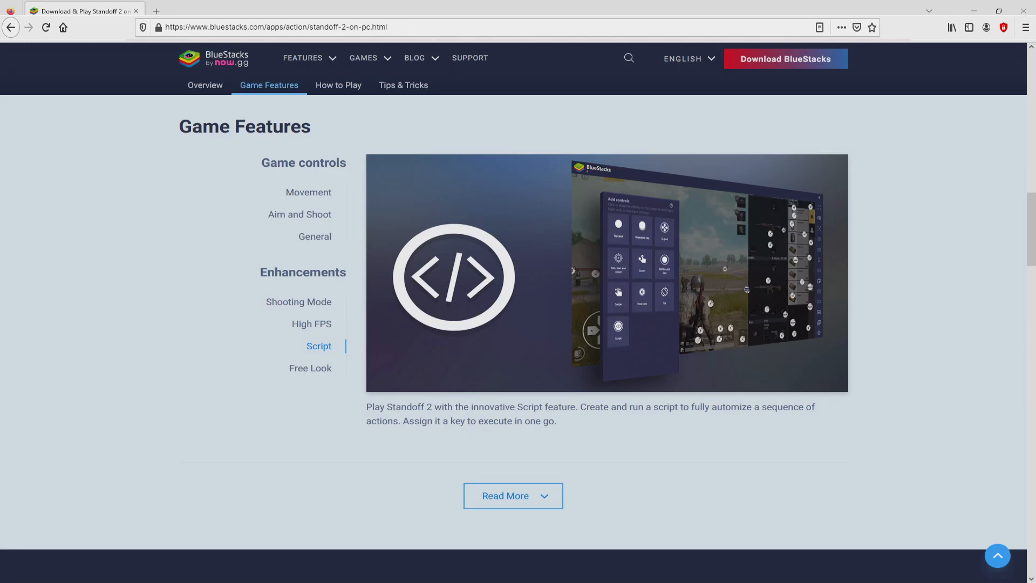
left_click(310, 368)
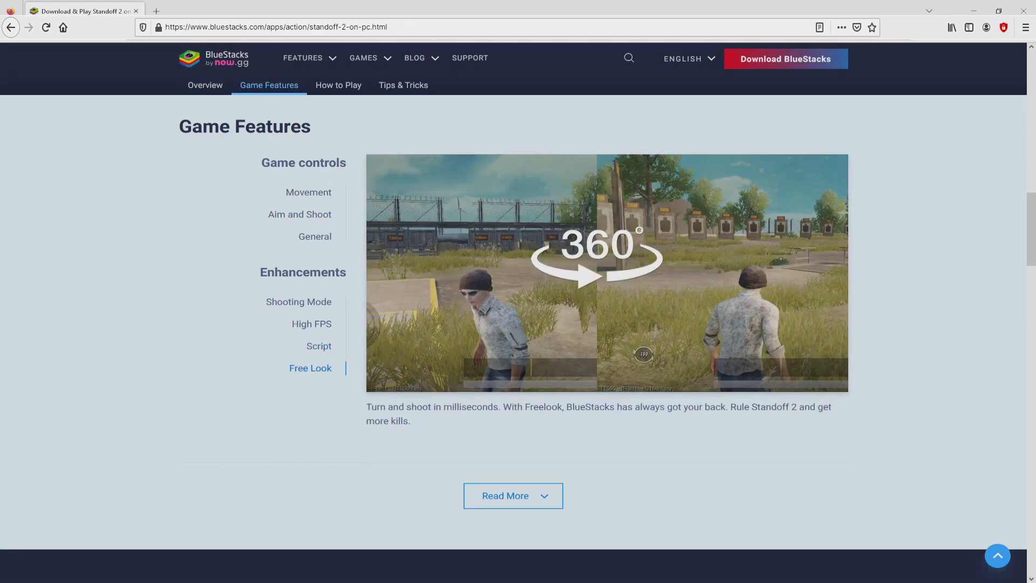
scroll("up", 3)
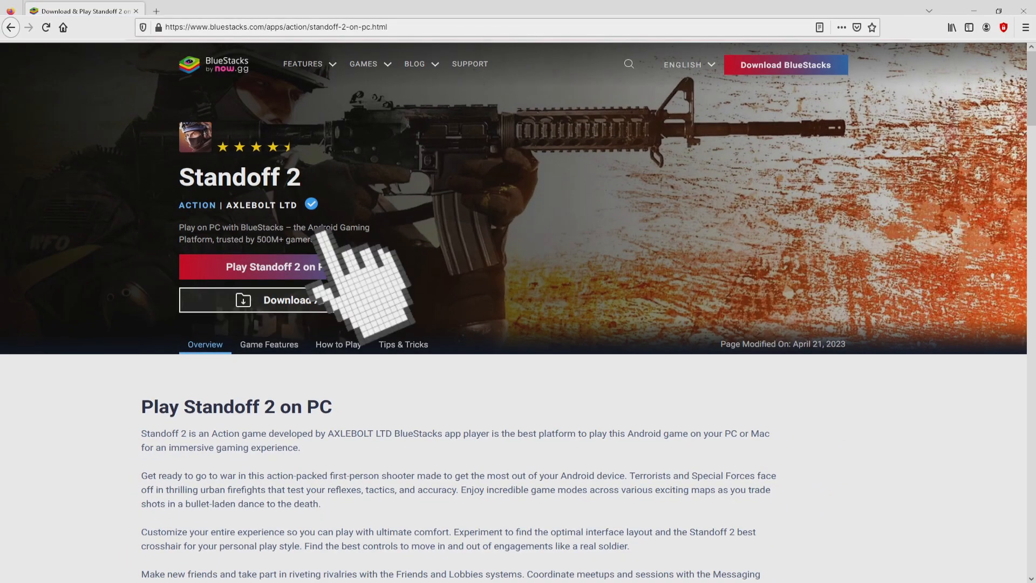
Download BlueStacks and launch its installer to the license-accepted setup screen
left_click(279, 266)
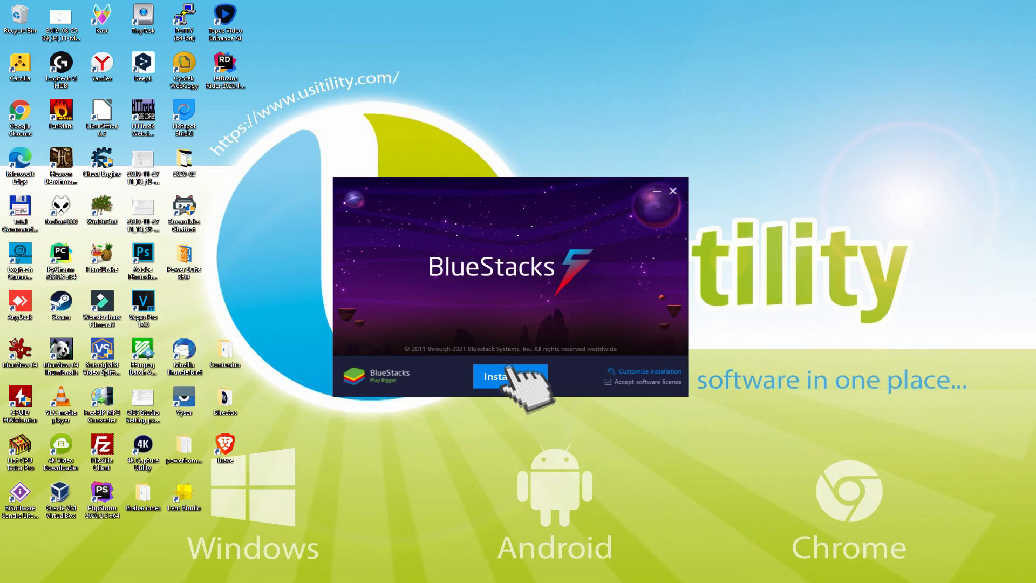
Run Install Now and wait for BlueStacks 5 to finish installing
left_click(509, 376)
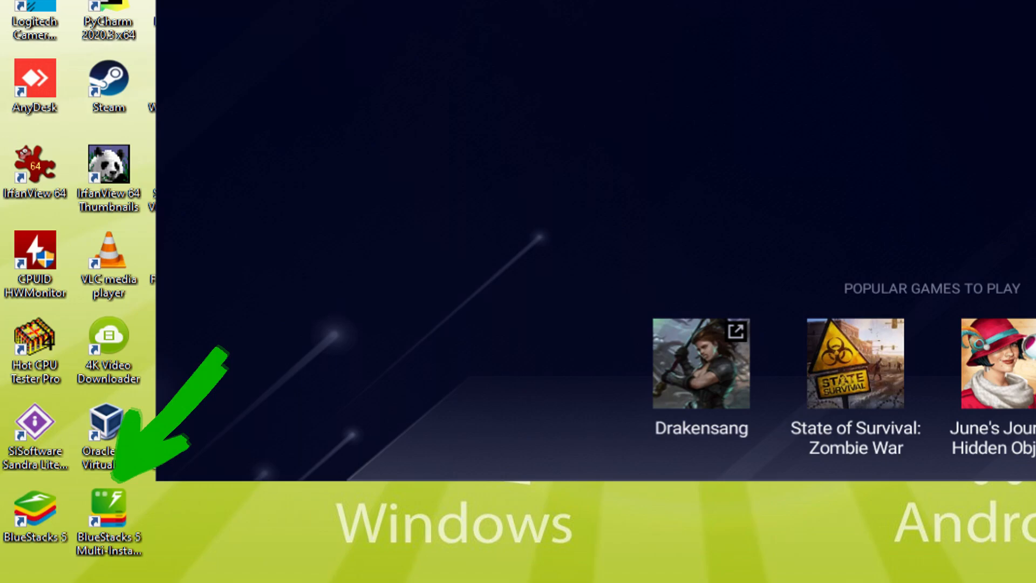
Launch BlueStacks 5 from its desktop shortcut and open the Play Store
double_click(35, 506)
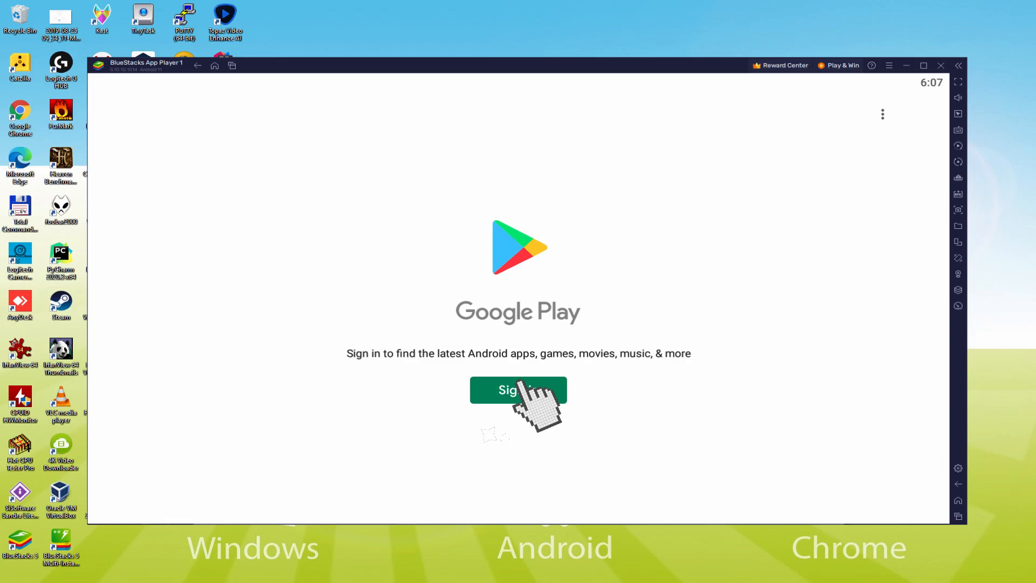
Begin Google Play sign-in and enter the Google account email and password
left_click(517, 389)
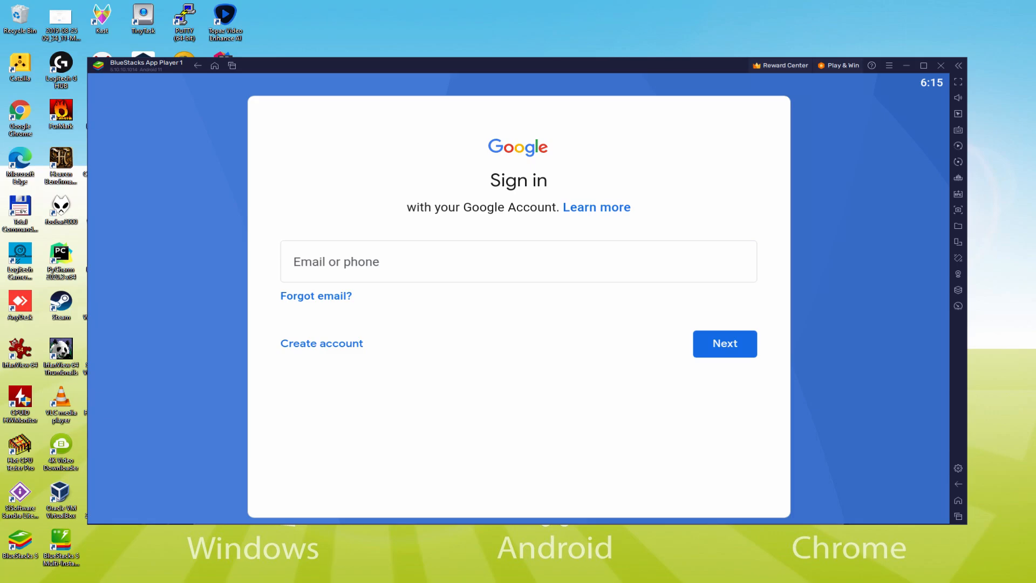
left_click(724, 344)
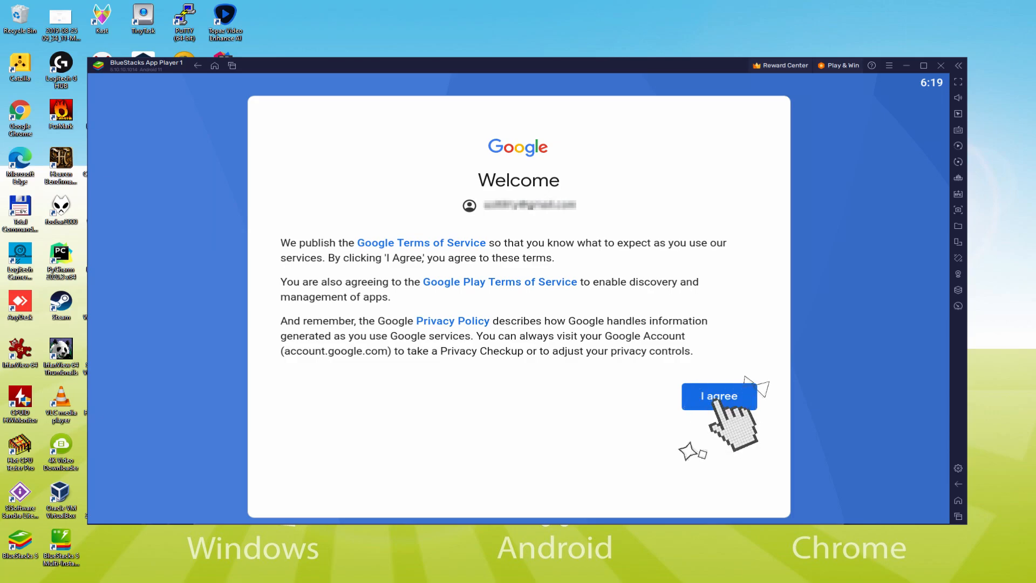
Agree to Google's terms, accept Google services, and open Standoff 2 in Play Store
left_click(718, 395)
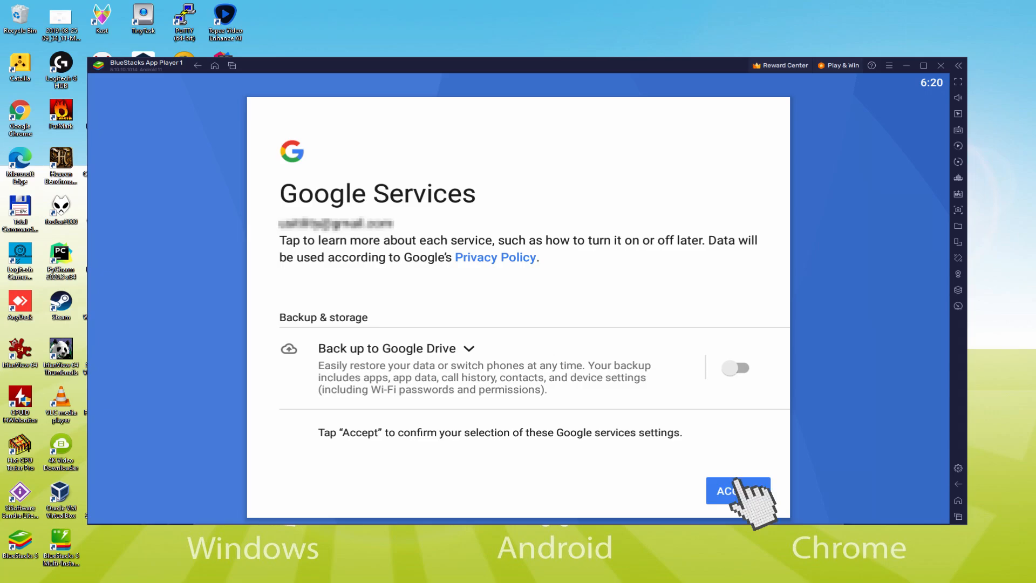
left_click(737, 491)
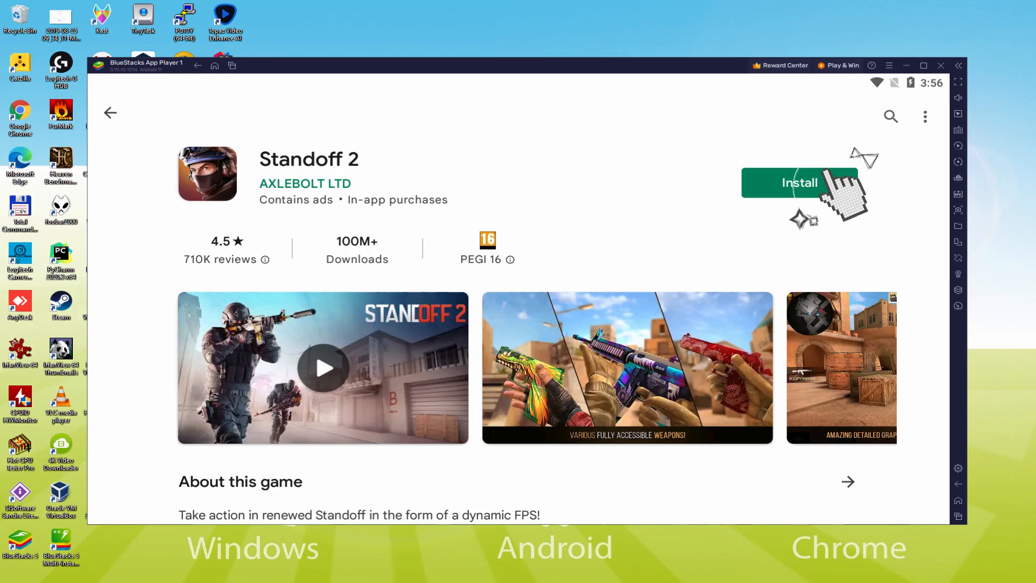
Install Standoff 2 and open it once installation finishes
left_click(799, 183)
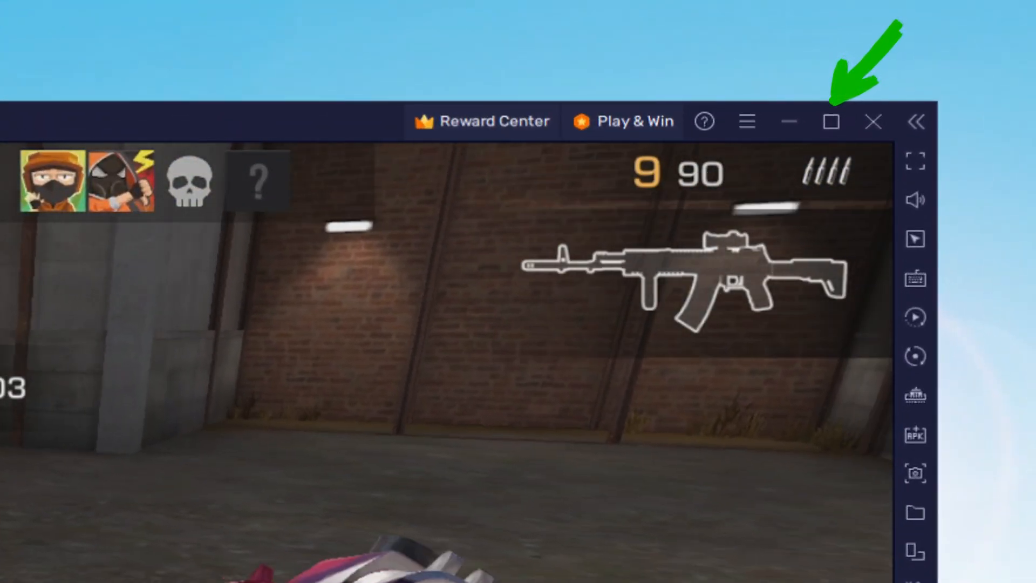
Maximize BlueStacks and open Settings on the Preferences page
left_click(830, 121)
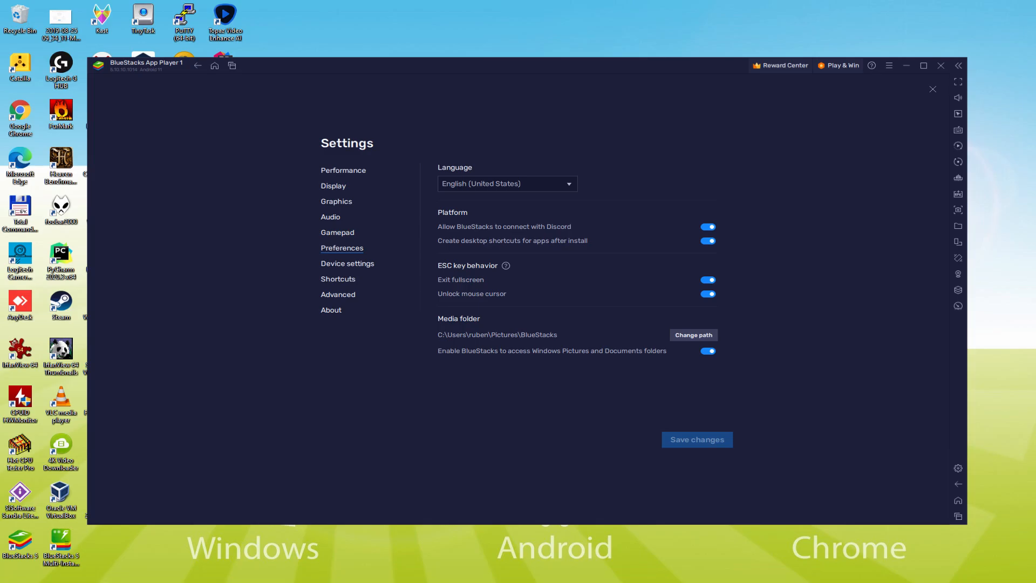
left_click(506, 183)
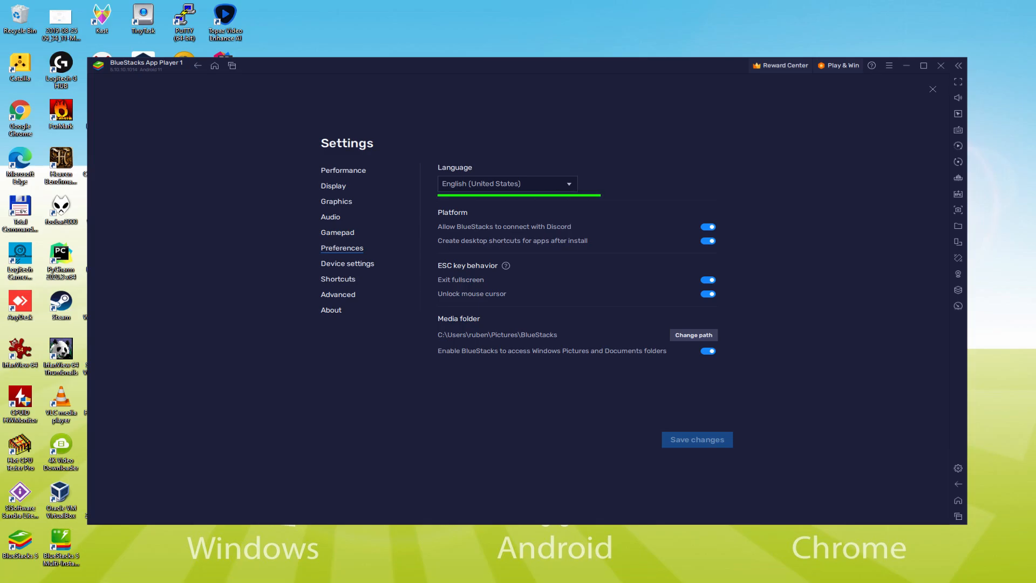